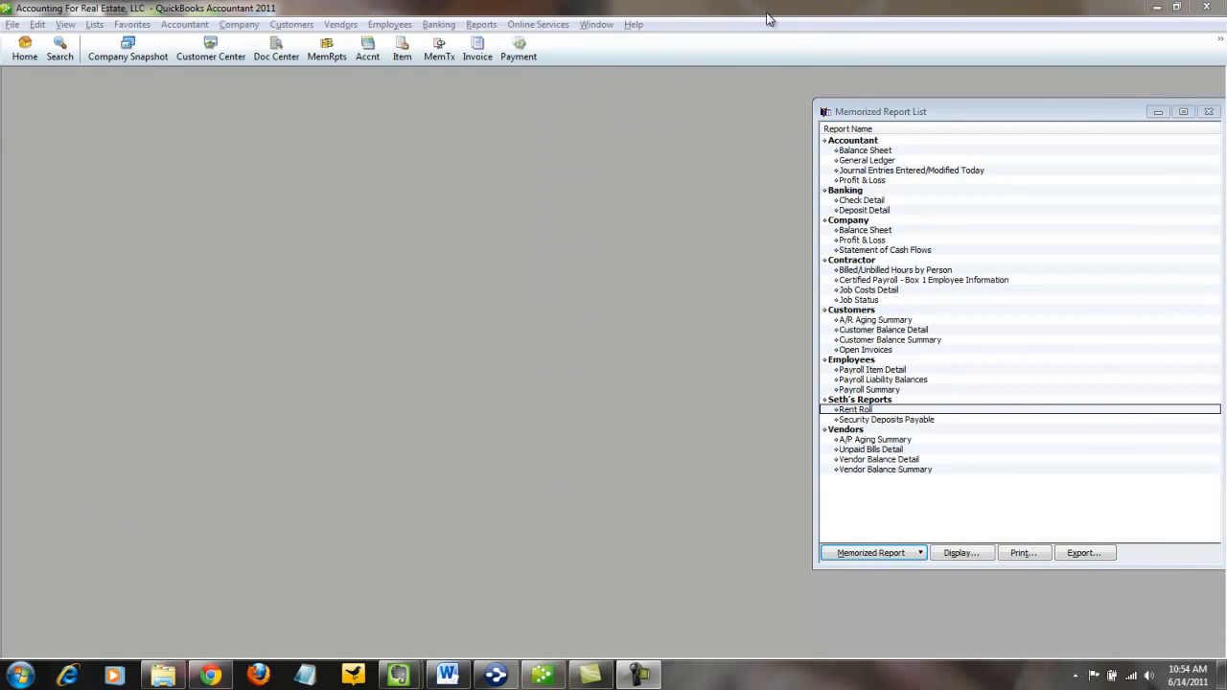
mouse_move(643, 6)
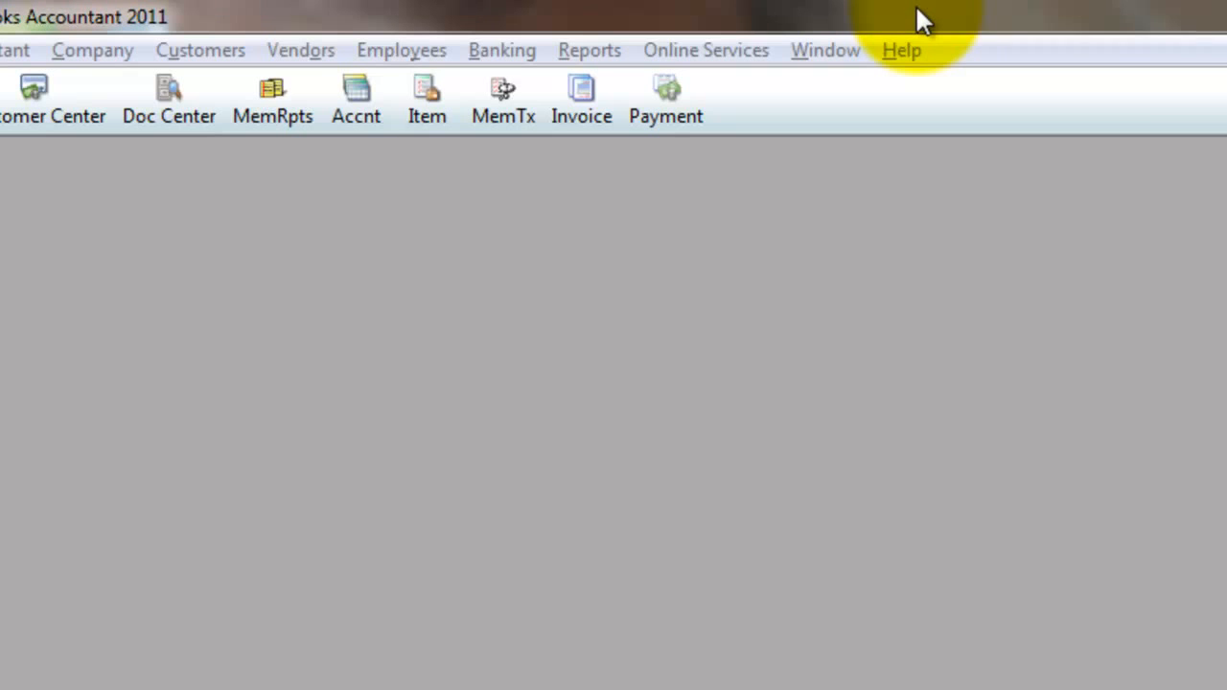
Show the Customers & Receivables submenu under the Reports menu
click(590, 50)
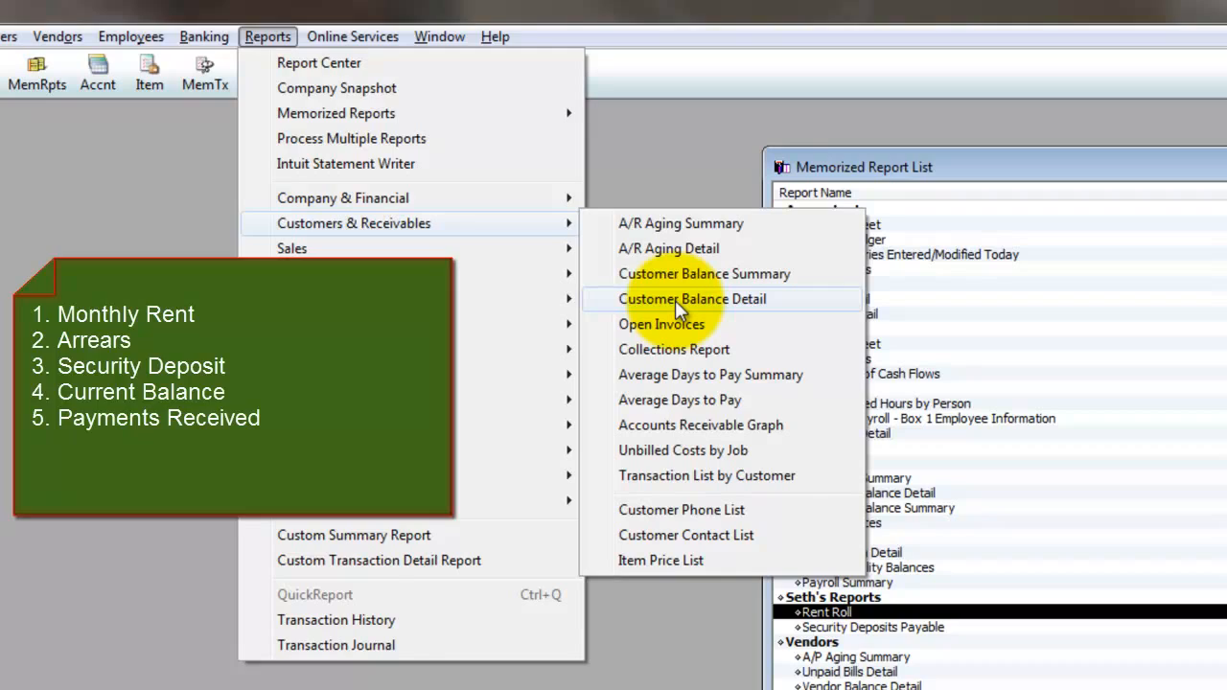
Open the Customer Balance Detail report for all transactions
click(693, 298)
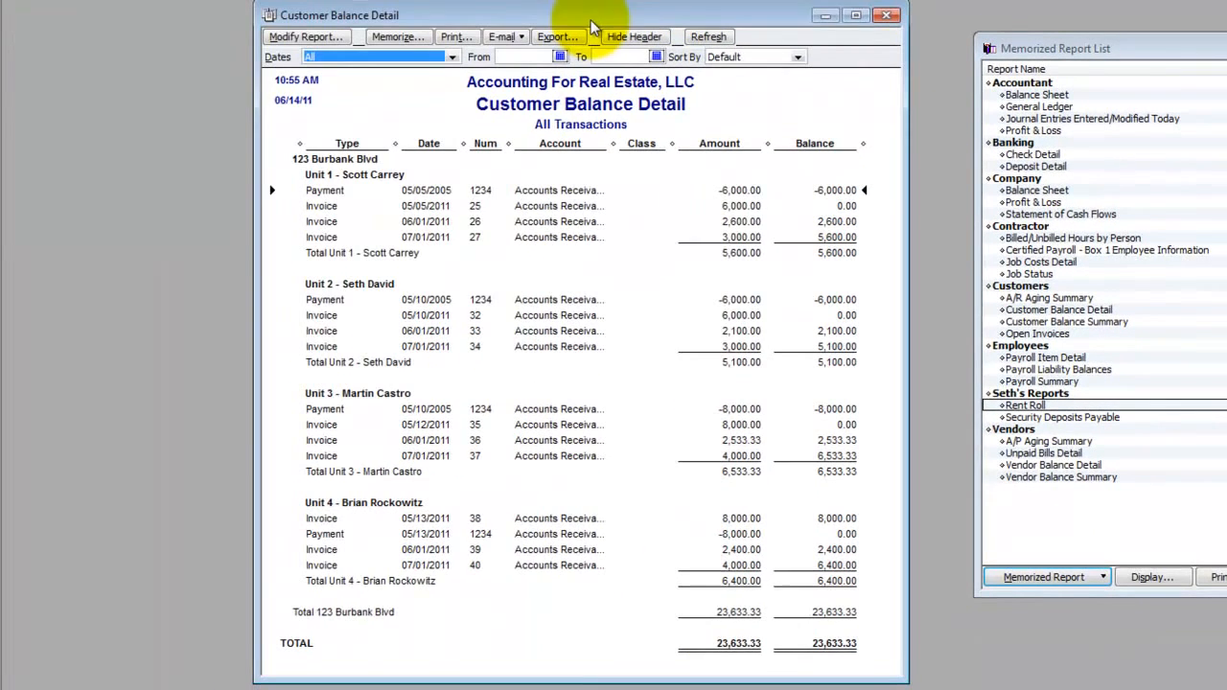
mouse_move(758, 211)
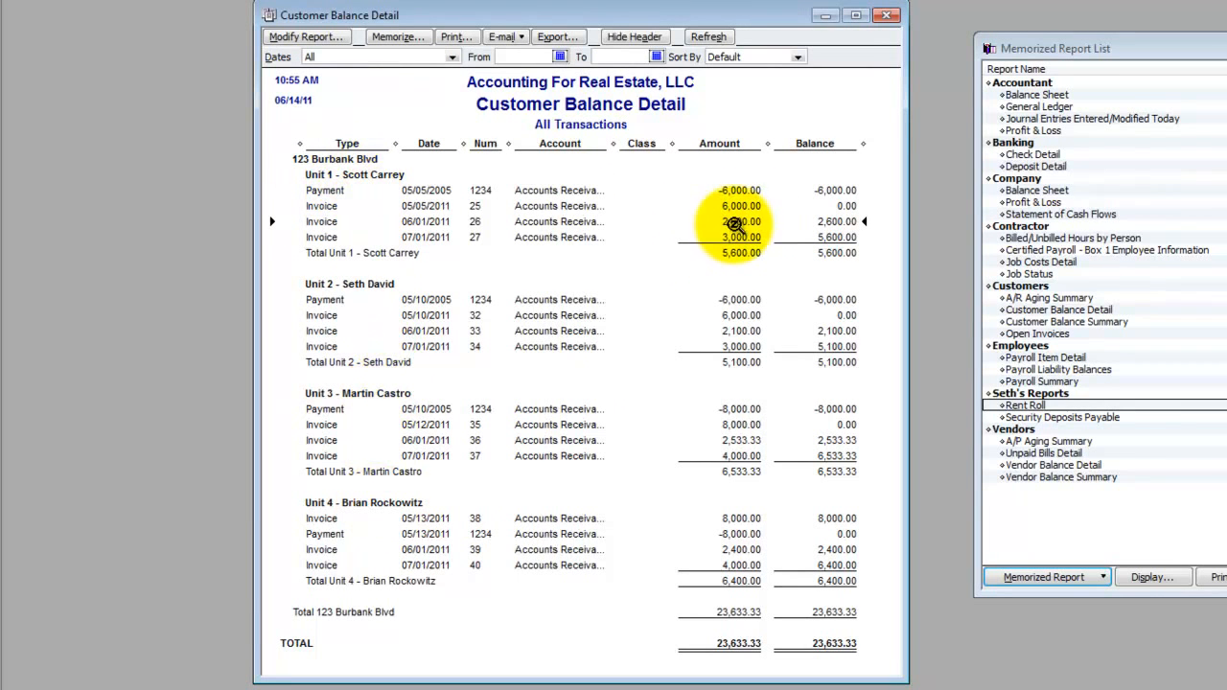
mouse_move(739, 315)
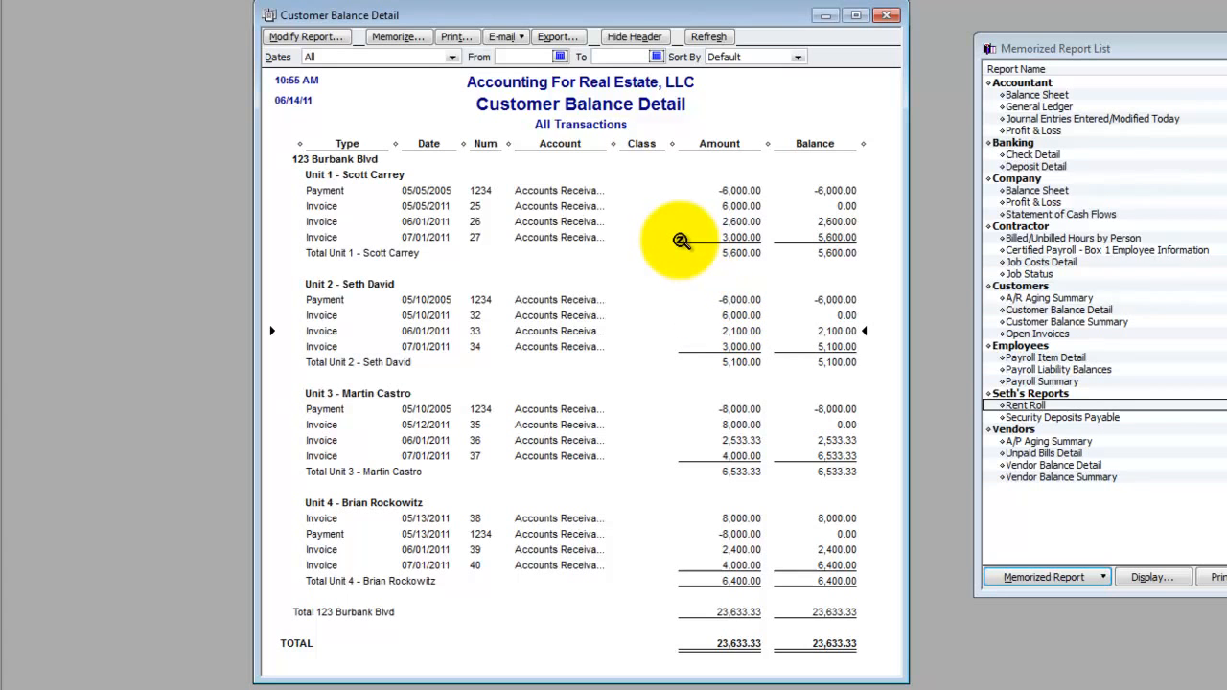
mouse_move(709, 233)
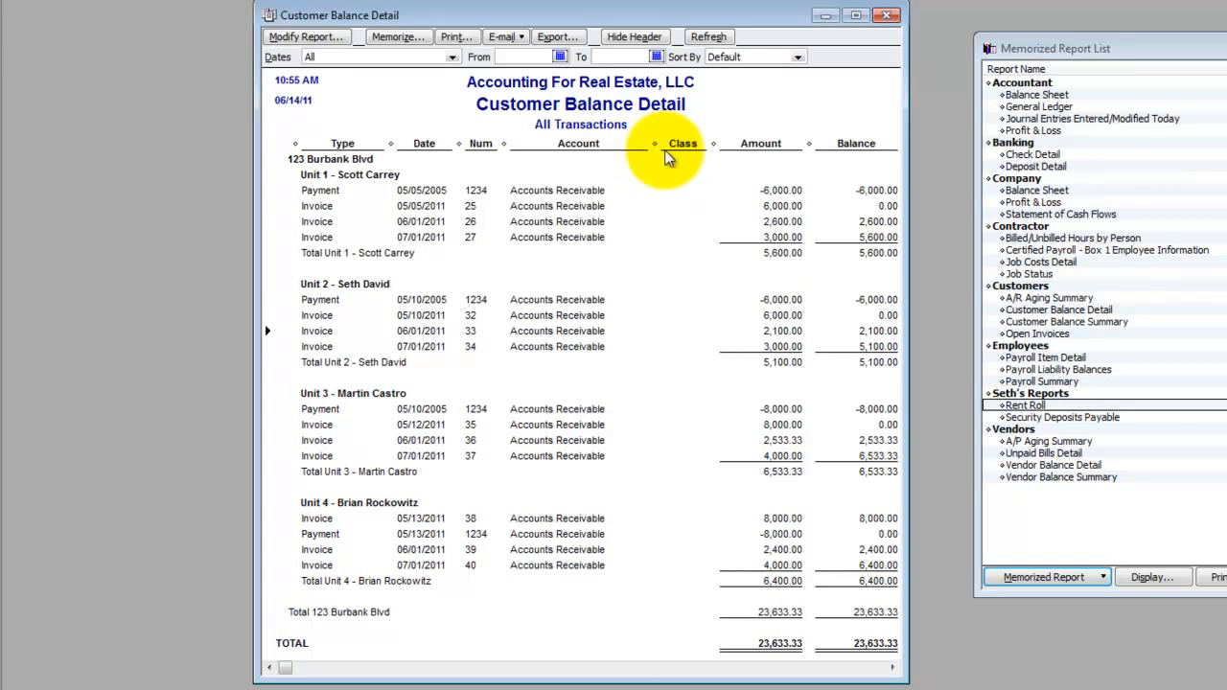
mouse_move(920, 303)
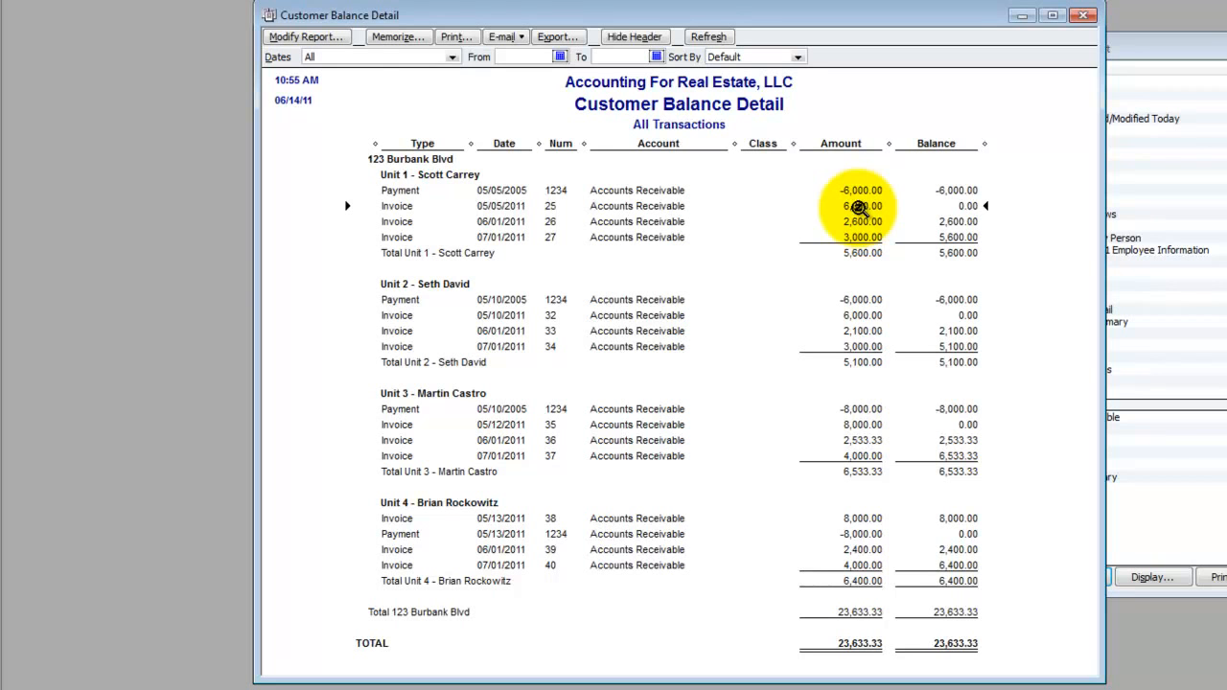
Modify the report to show Debit and Credit columns instead of Amount
click(306, 36)
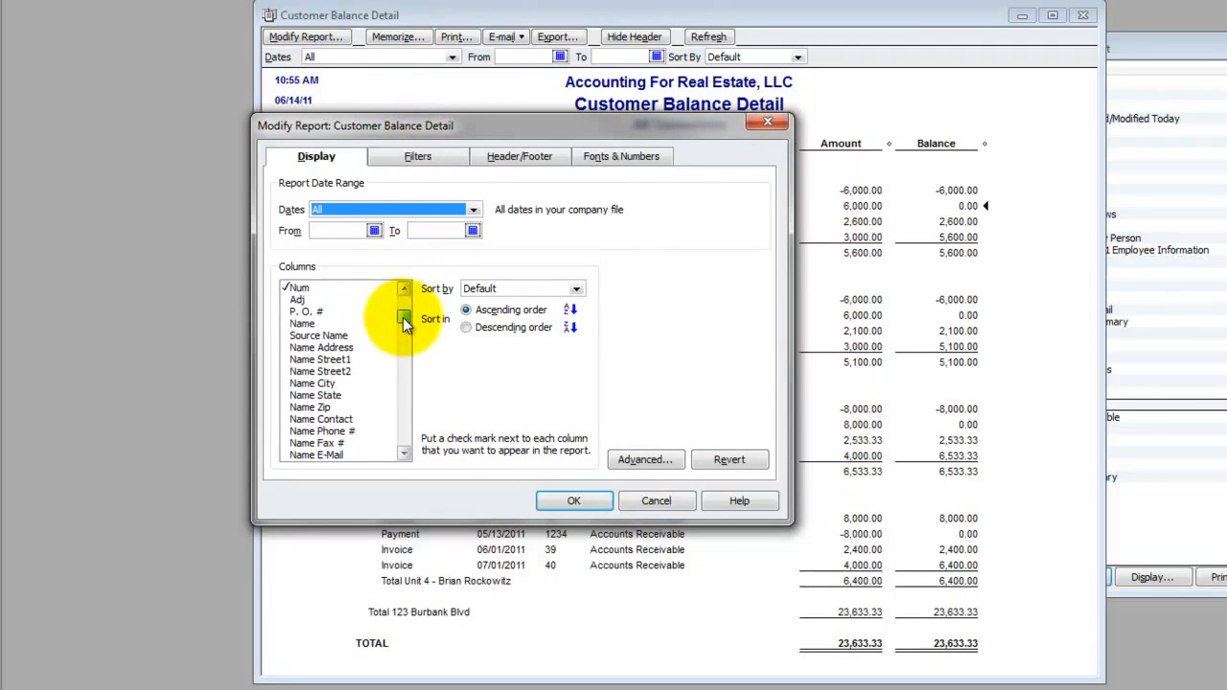
scroll(down, 3)
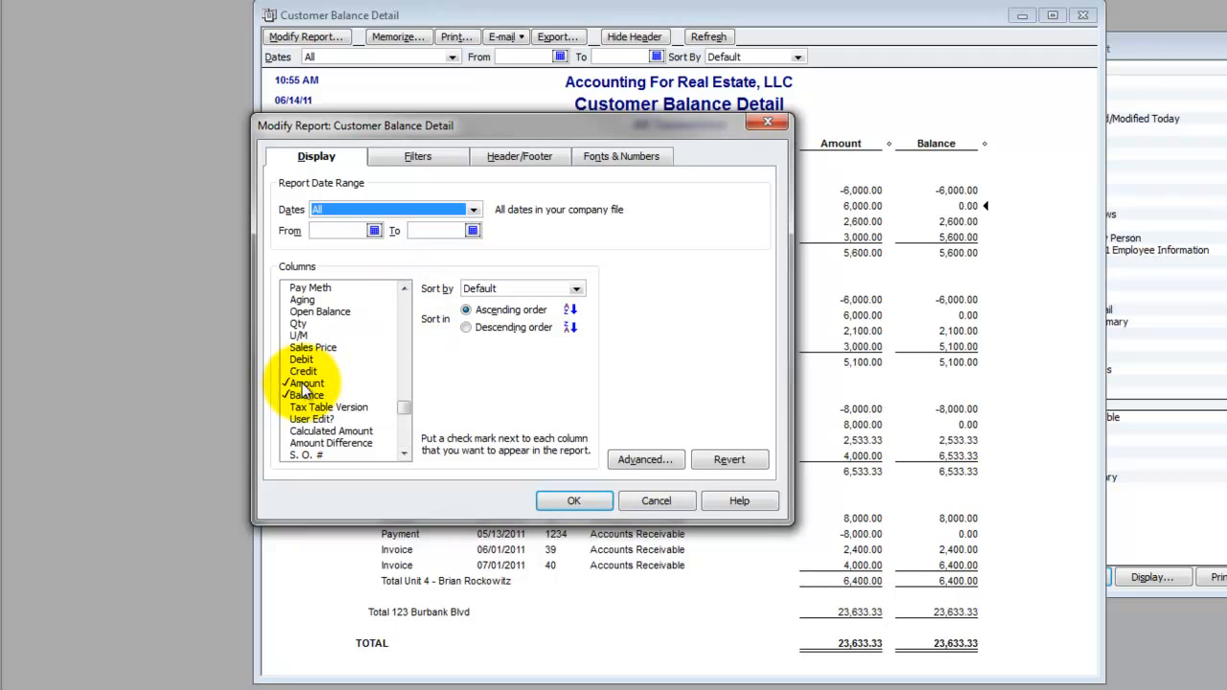
click(305, 383)
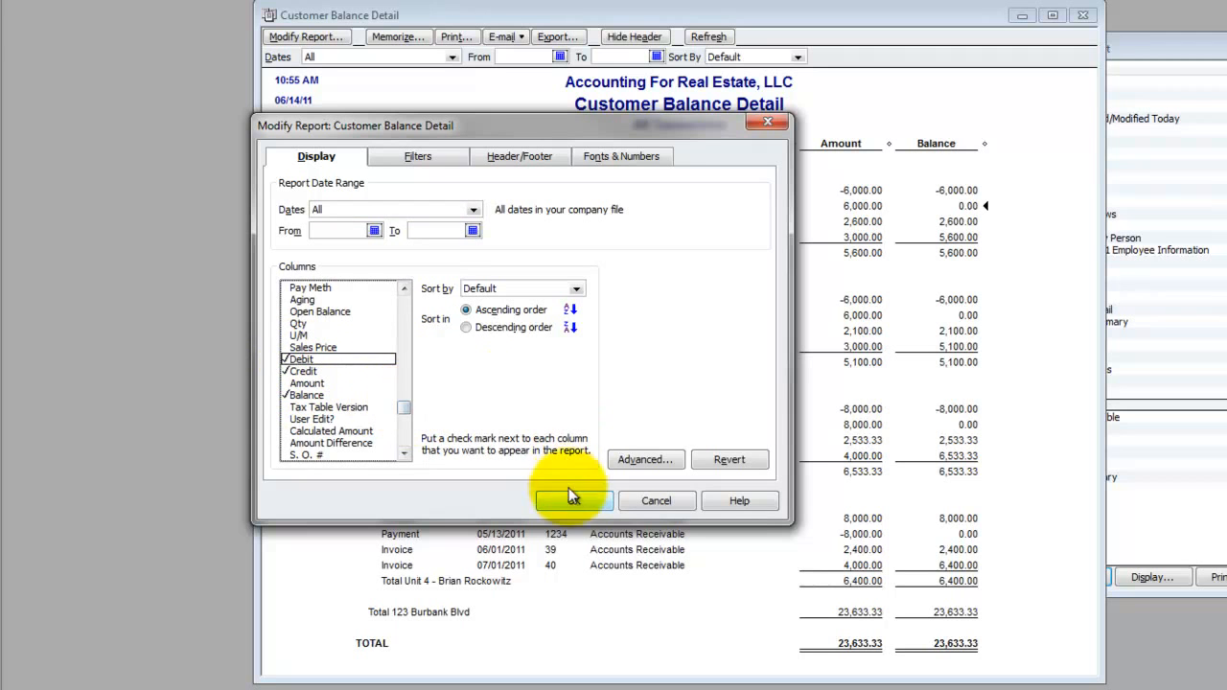
click(573, 501)
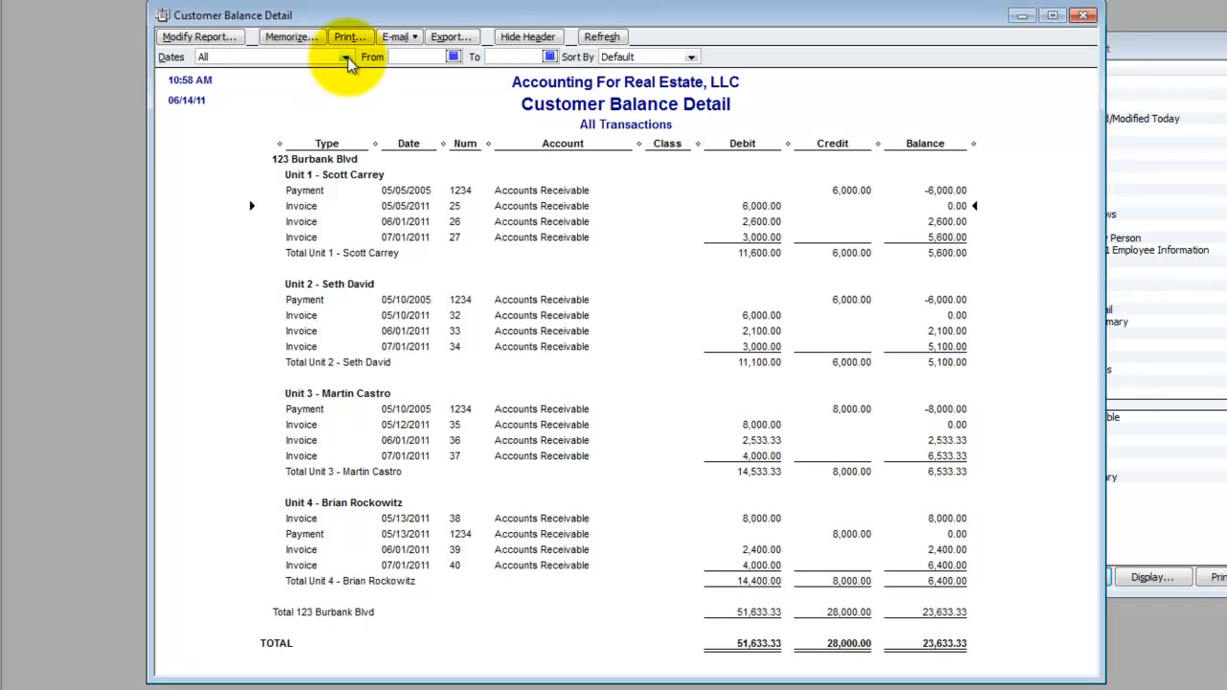
Set the report dates to This Month and save Unit 1's 2,600.00 payment against invoice 26
click(345, 56)
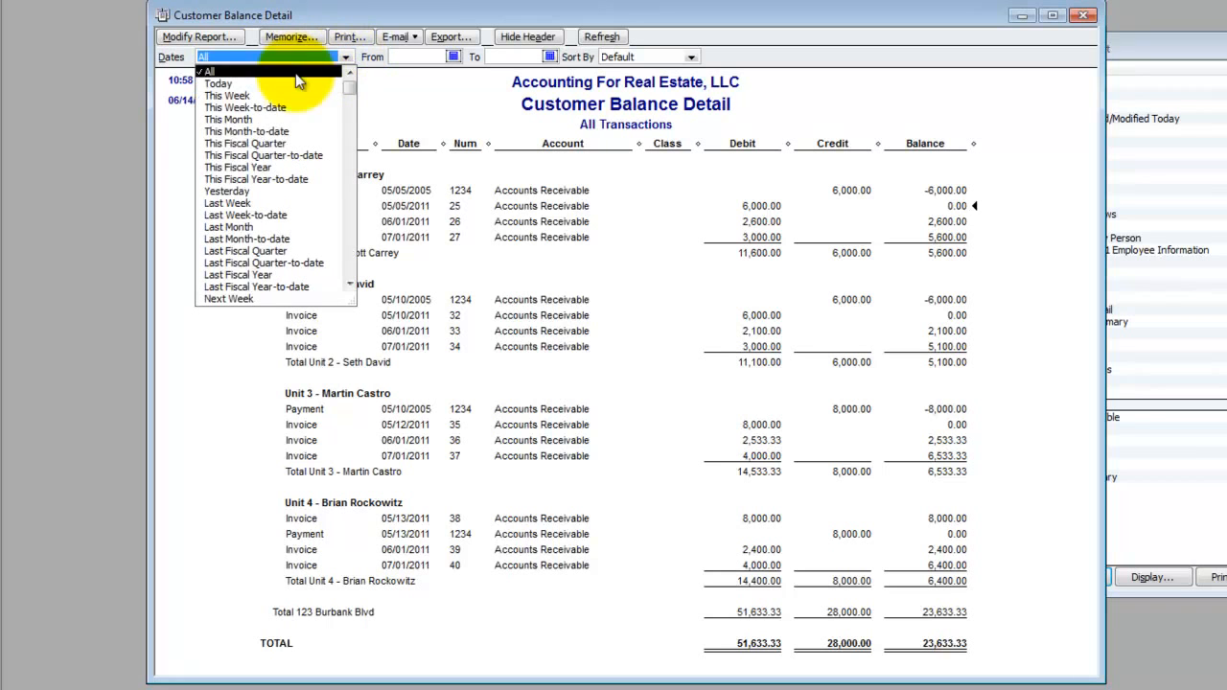
click(229, 119)
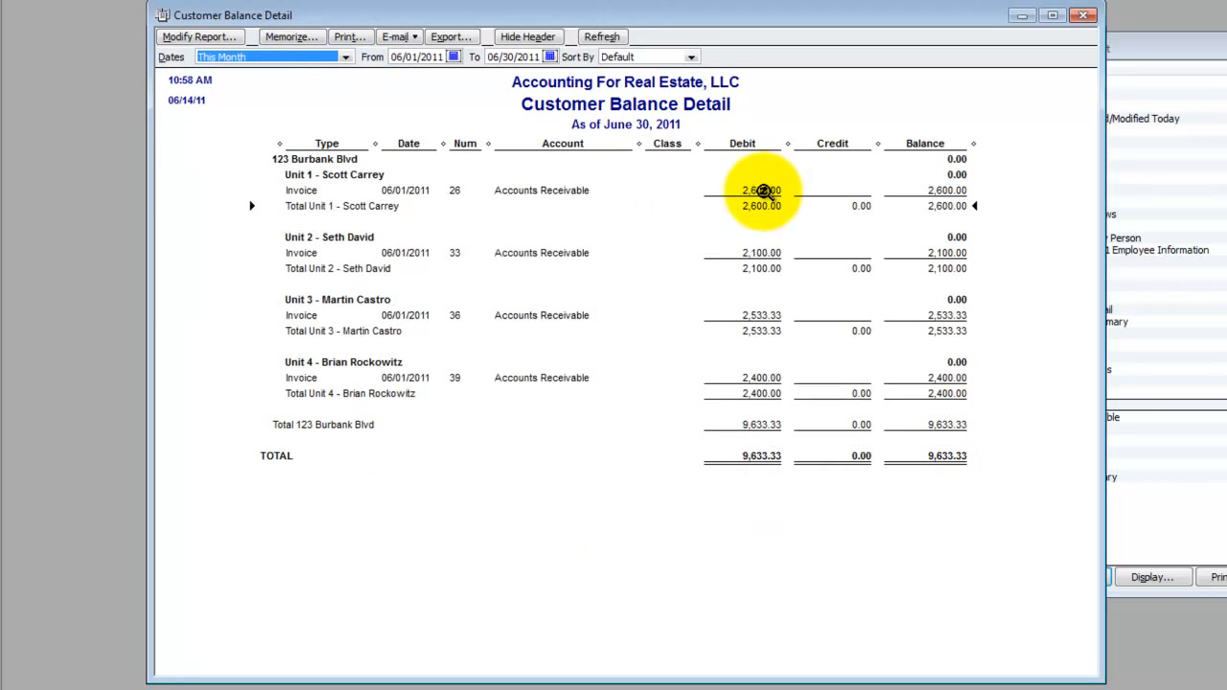
mouse_move(964, 182)
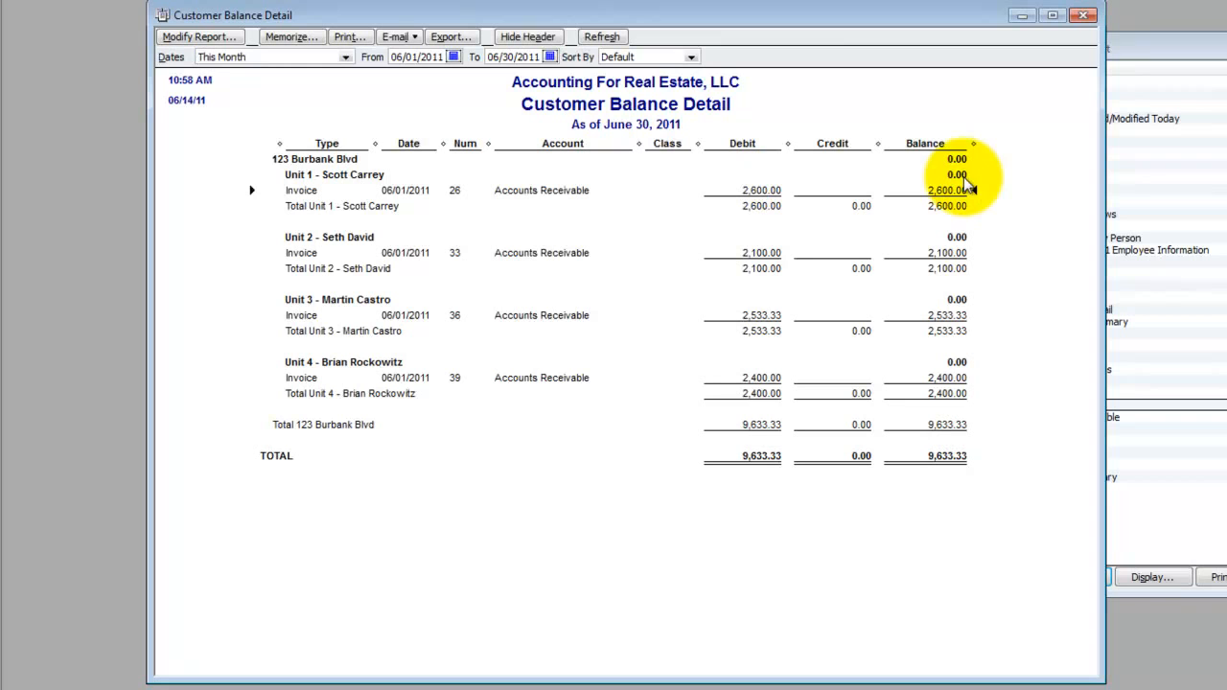
mouse_move(763, 191)
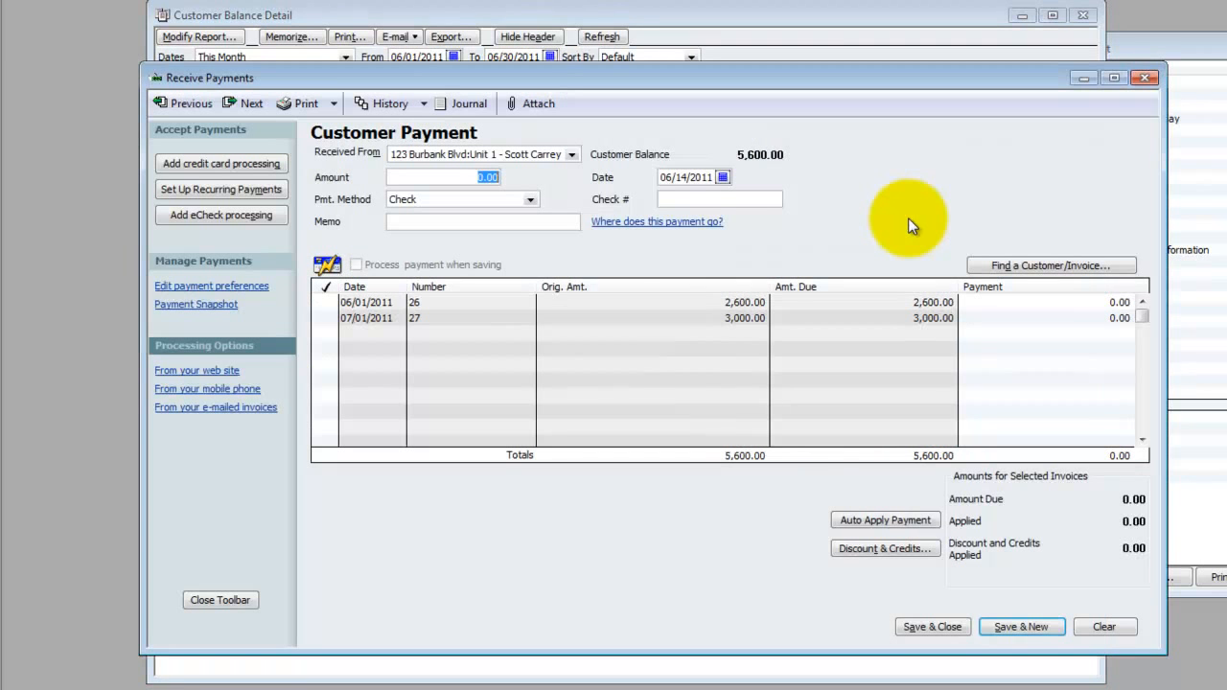
text(2600)
click(720, 199)
text(1234)
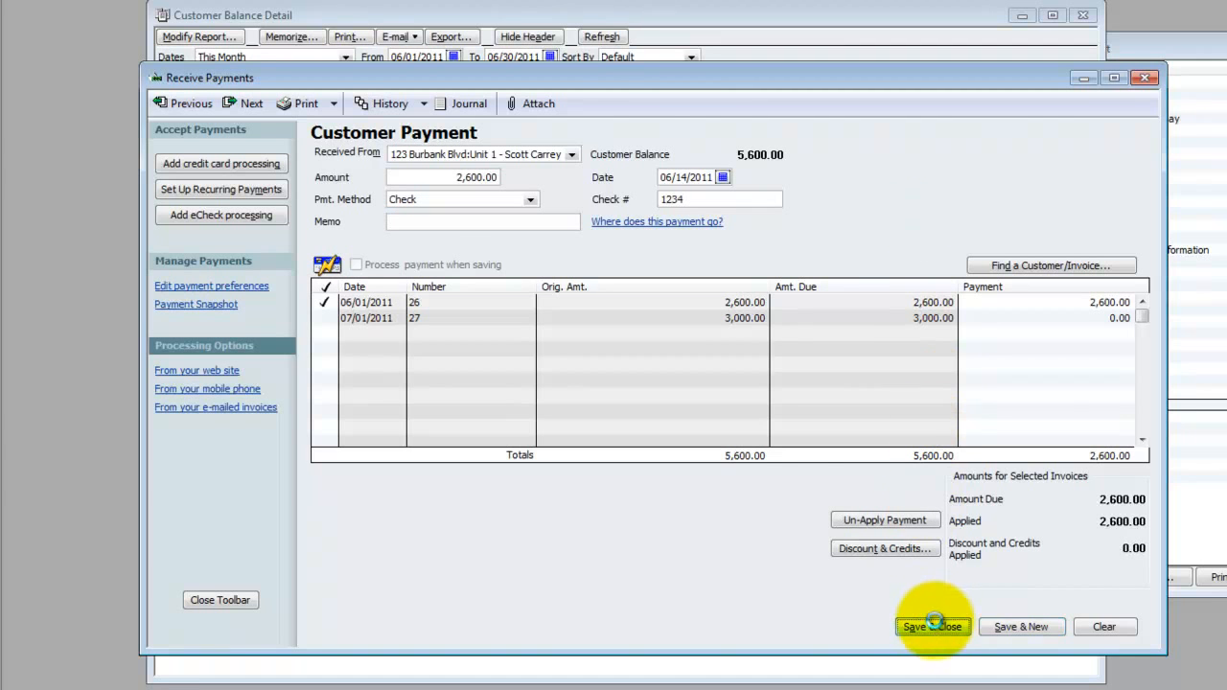
click(931, 627)
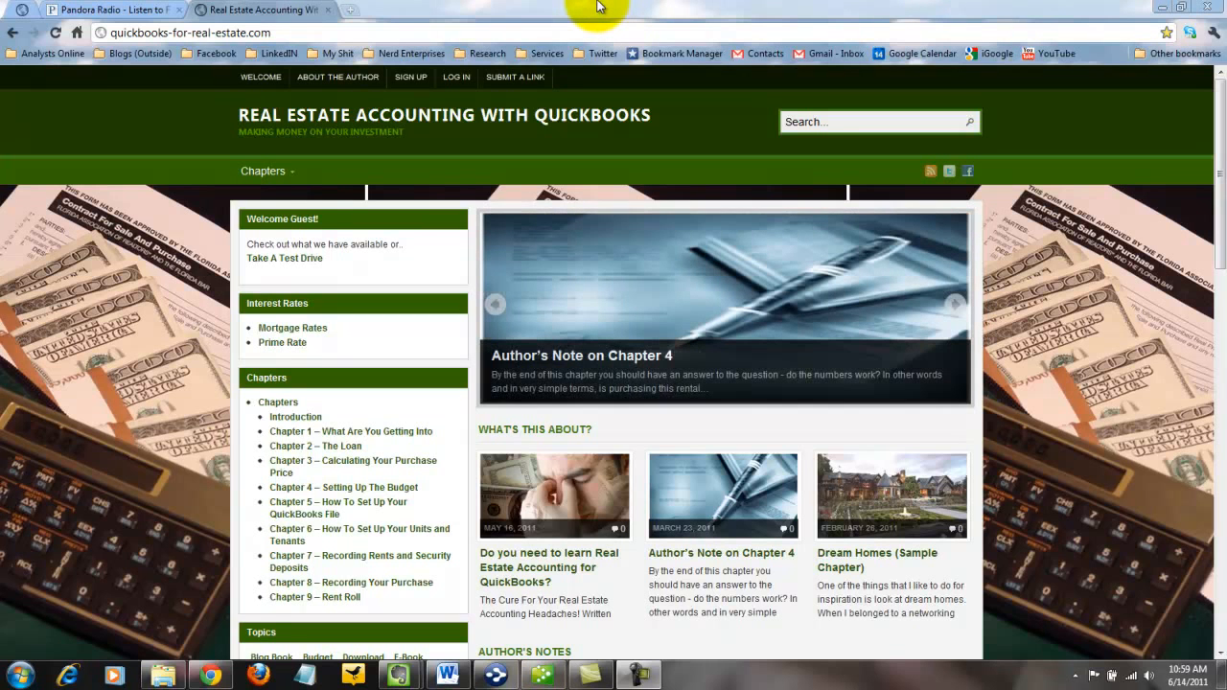
mouse_move(411, 82)
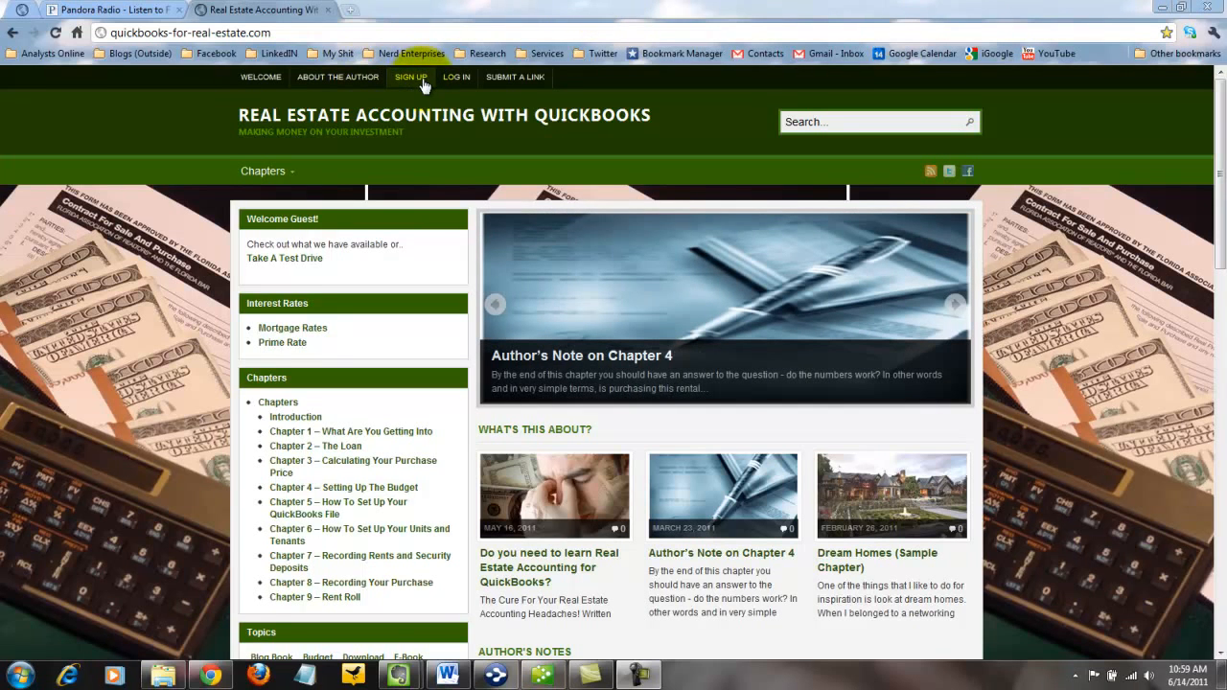